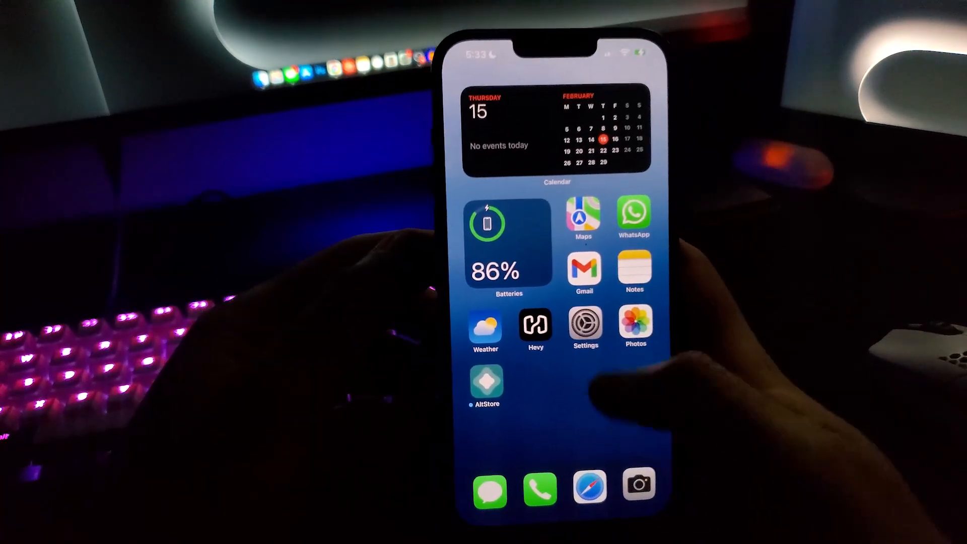
# Turn on Developer Mode under Settings > Privacy & Security
pyautogui.click(583, 322)
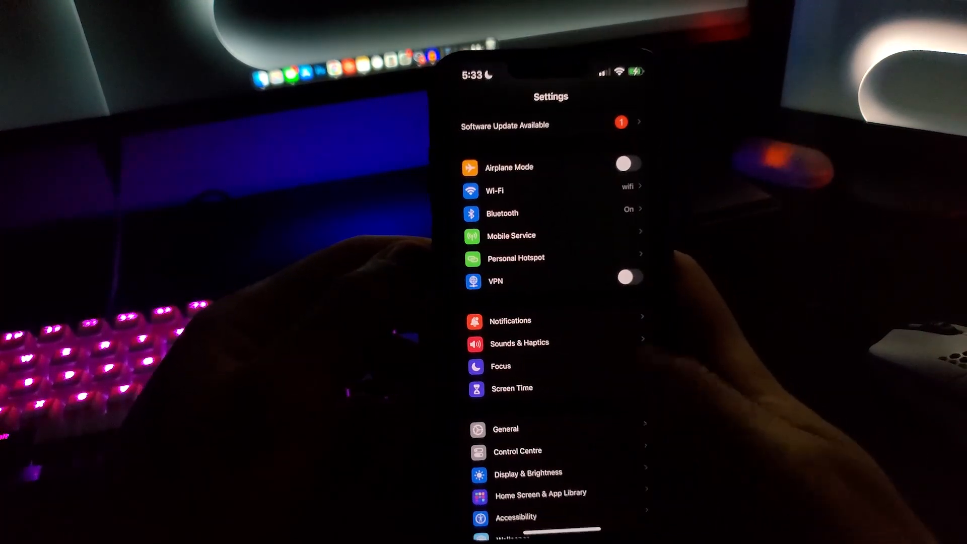
pyautogui.scroll(-3)
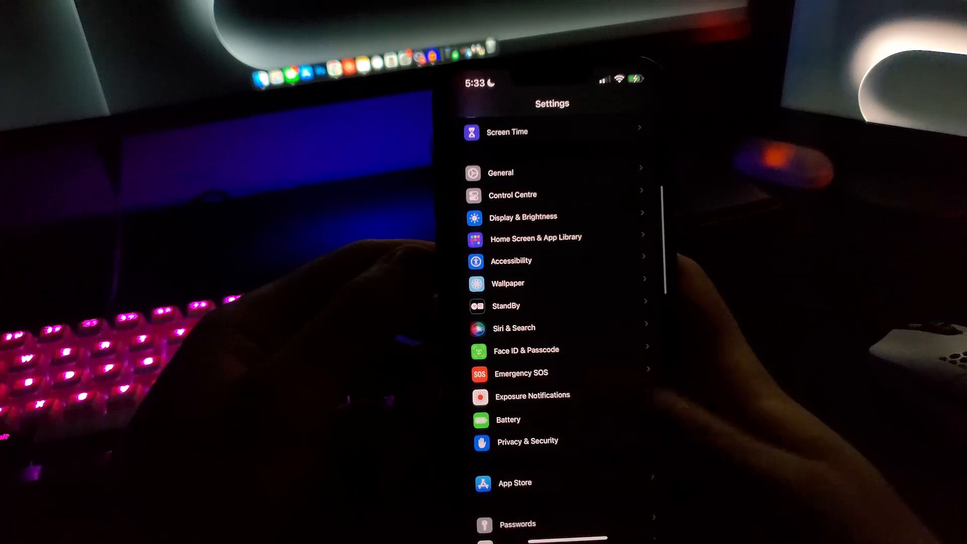
pyautogui.click(527, 442)
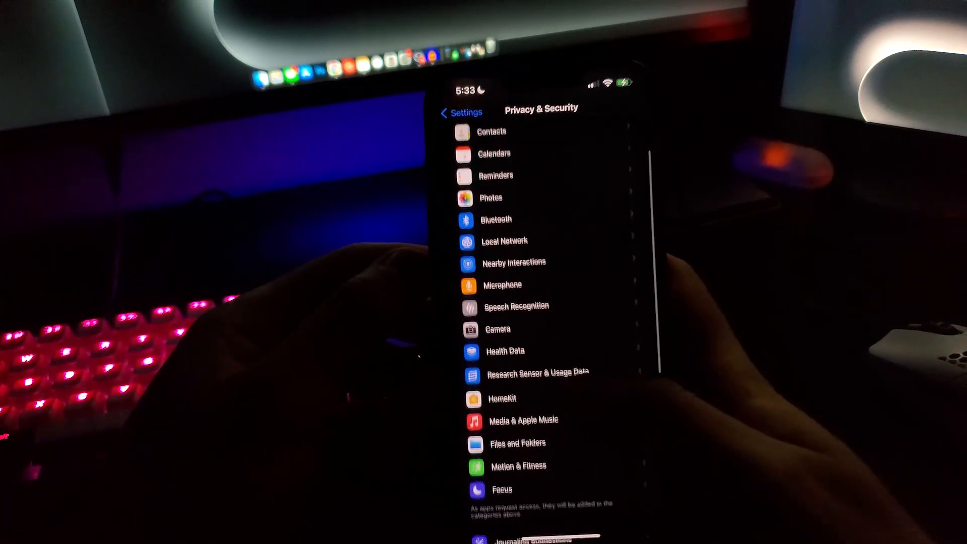
pyautogui.scroll(-3)
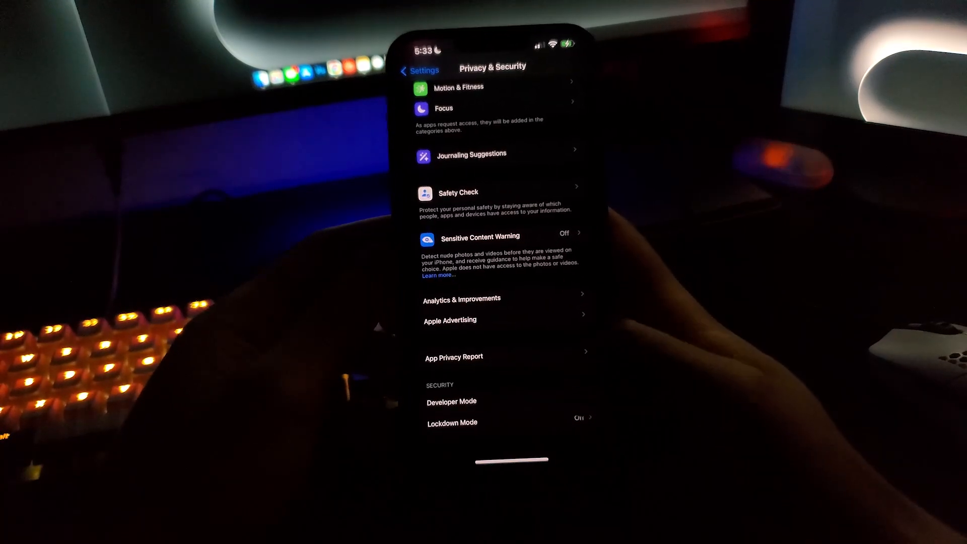
pyautogui.click(451, 402)
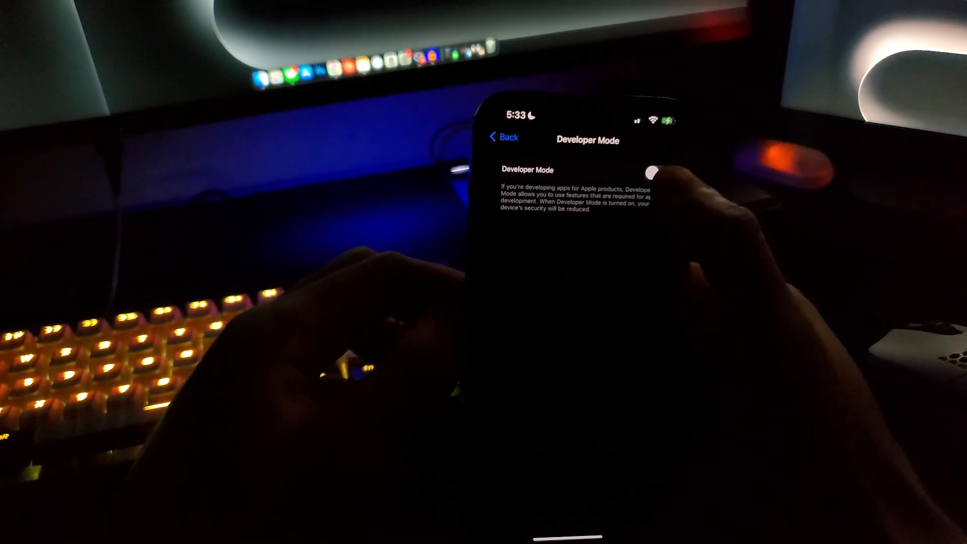
pyautogui.click(652, 171)
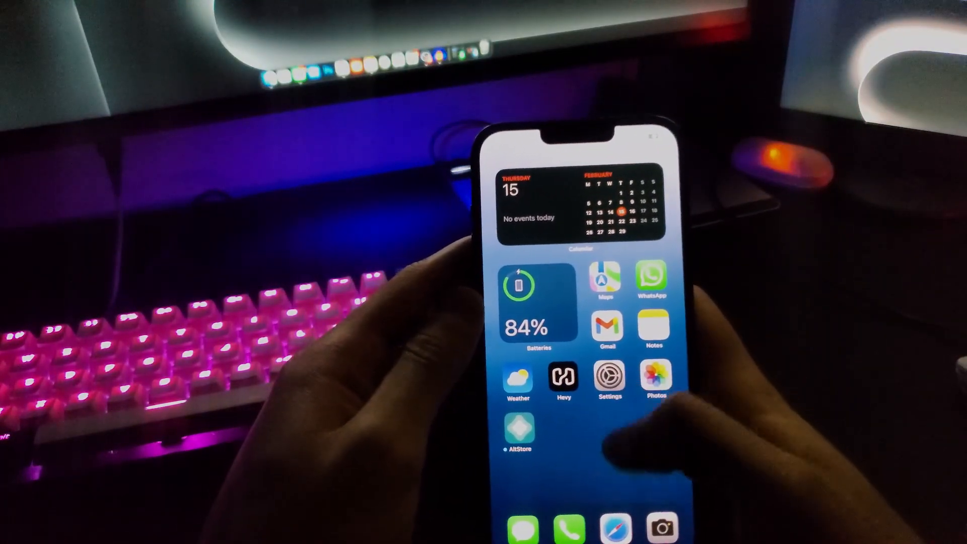
# Open the developer app profile in Settings > General > VPN & Device Management
pyautogui.click(609, 376)
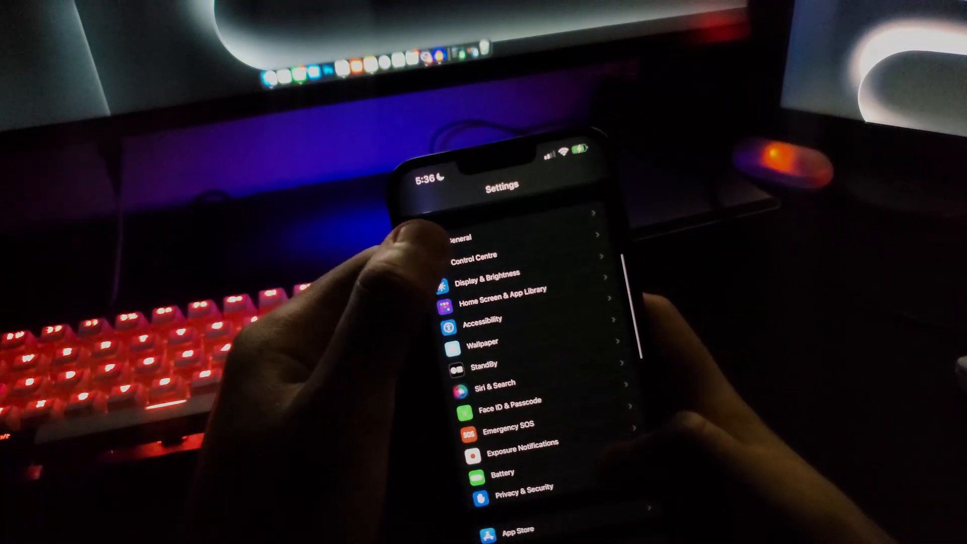
pyautogui.click(469, 239)
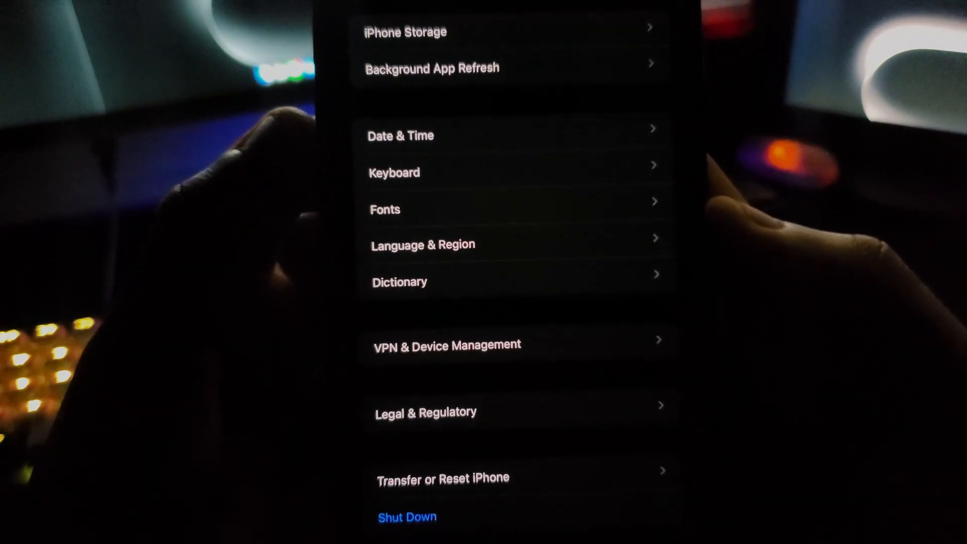
pyautogui.click(446, 344)
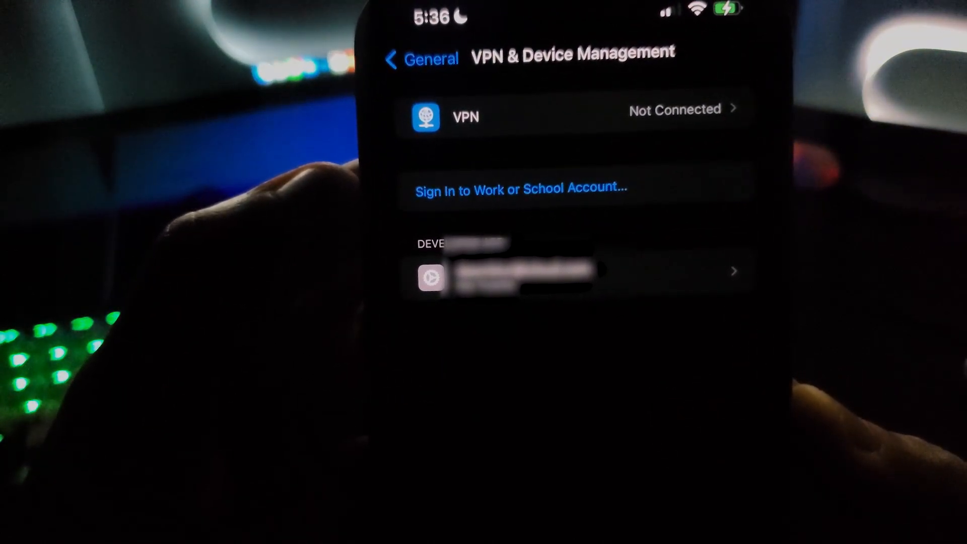
pyautogui.click(511, 271)
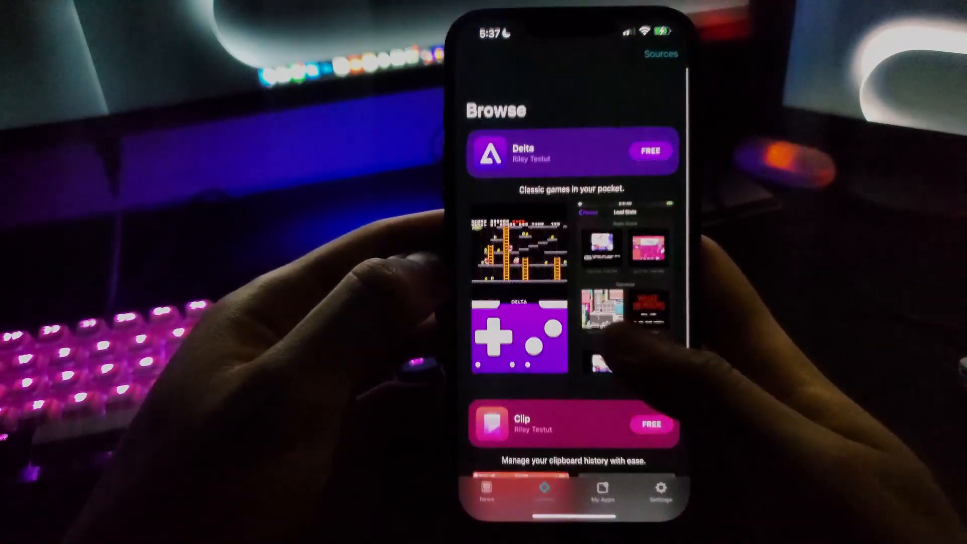
# Launch AltStore from the home screen to its Browse catalog
pyautogui.click(579, 490)
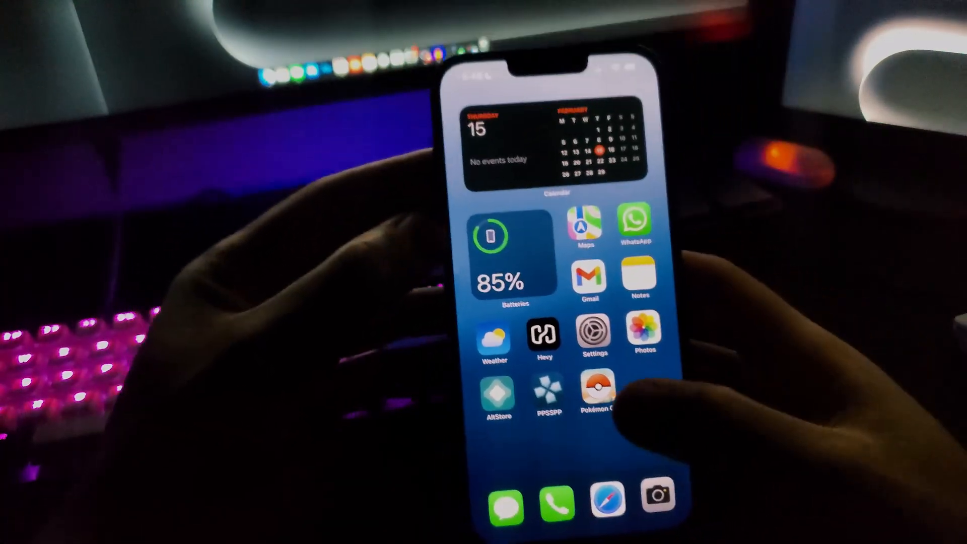
# Launch modded Pokémon GO and open the mod menu's location Map
pyautogui.click(594, 392)
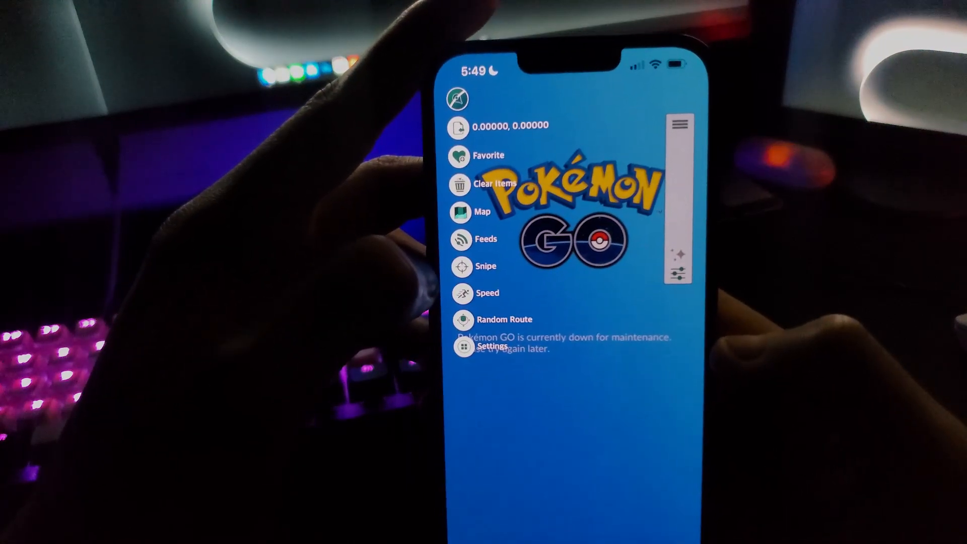
pyautogui.click(483, 211)
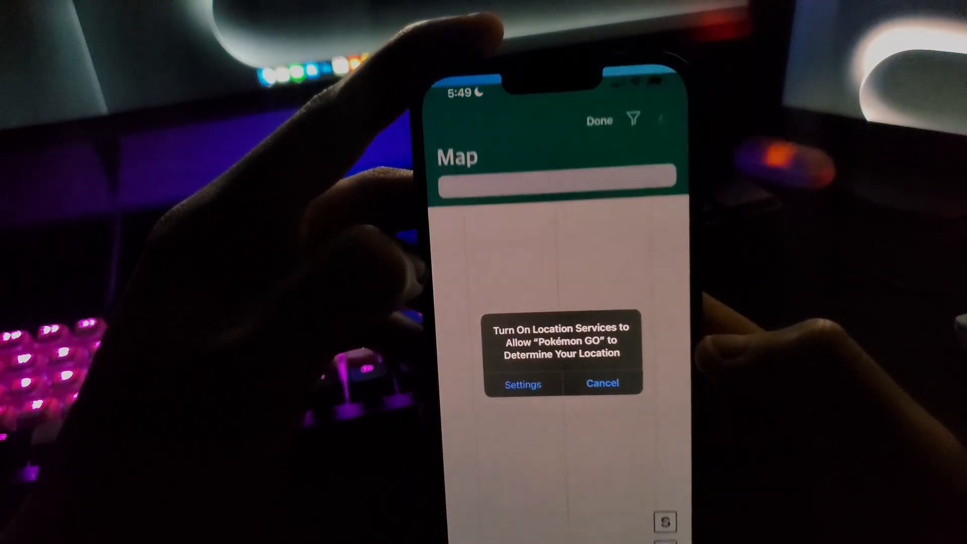